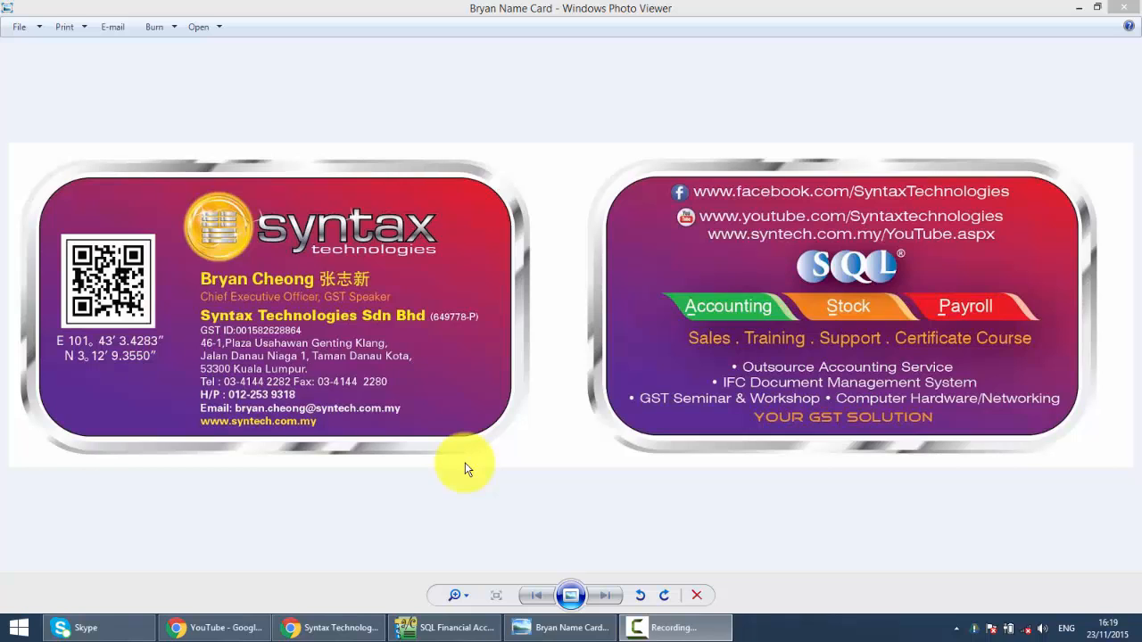
pyautogui.moveTo(243, 446)
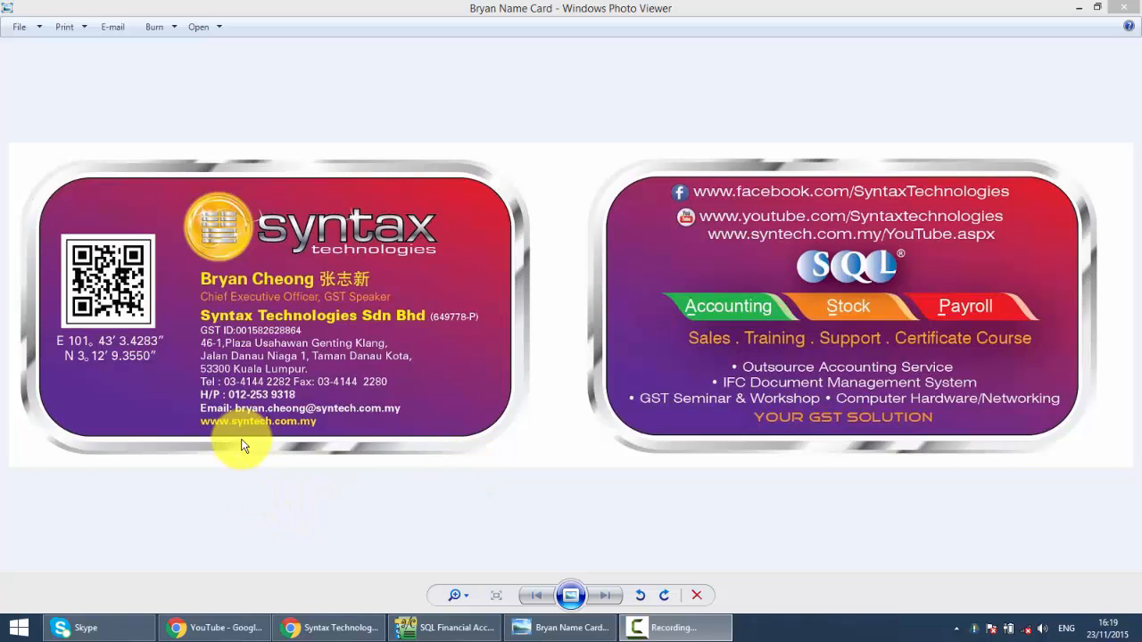
pyautogui.moveTo(350, 455)
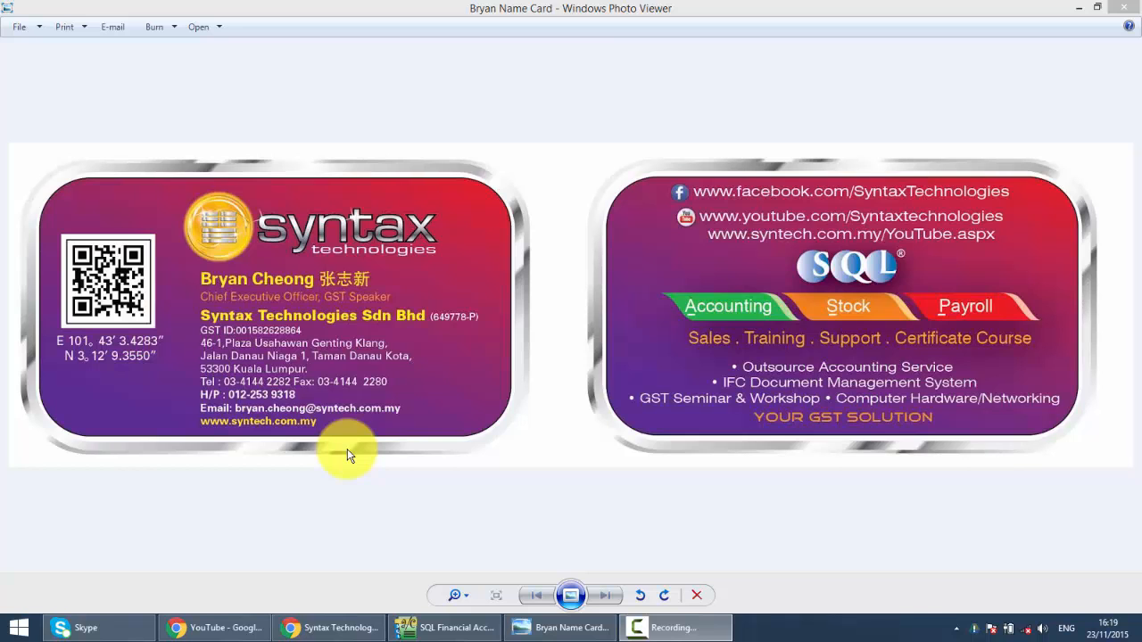
# View the processed April–June 2015 GST return from GST > Open GST Return, then close the list.
pyautogui.click(445, 628)
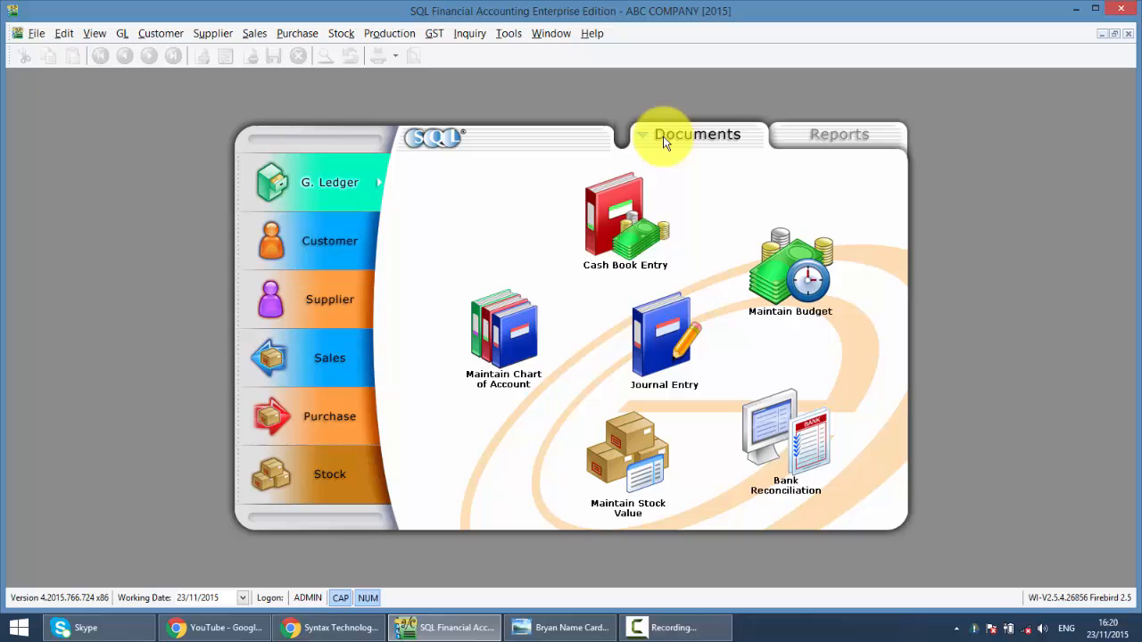
pyautogui.moveTo(321, 423)
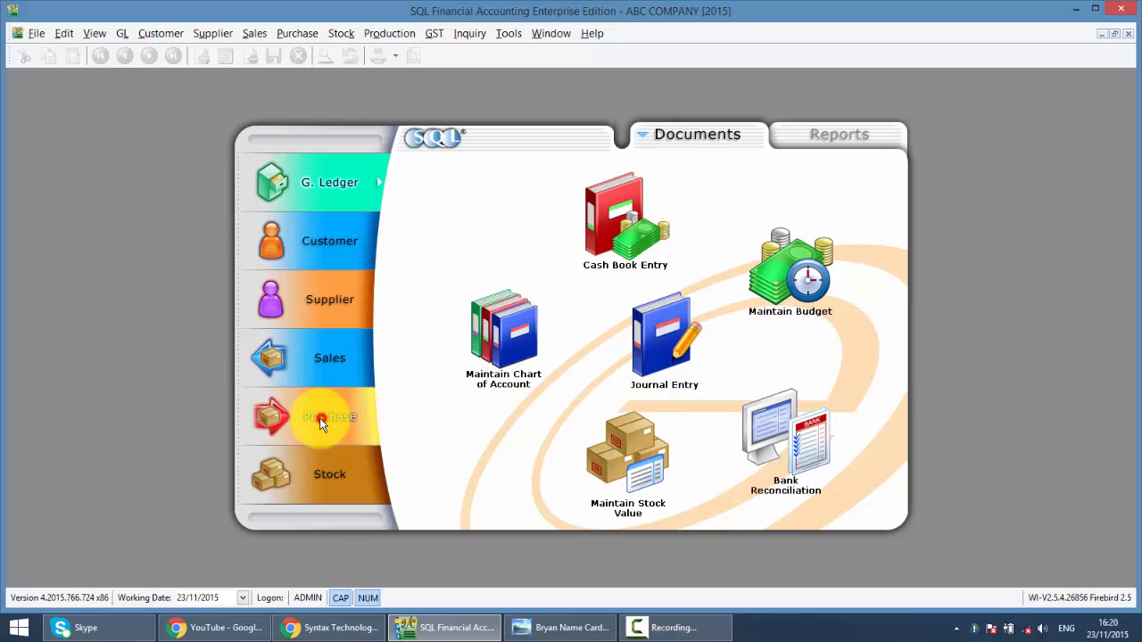
pyautogui.click(328, 299)
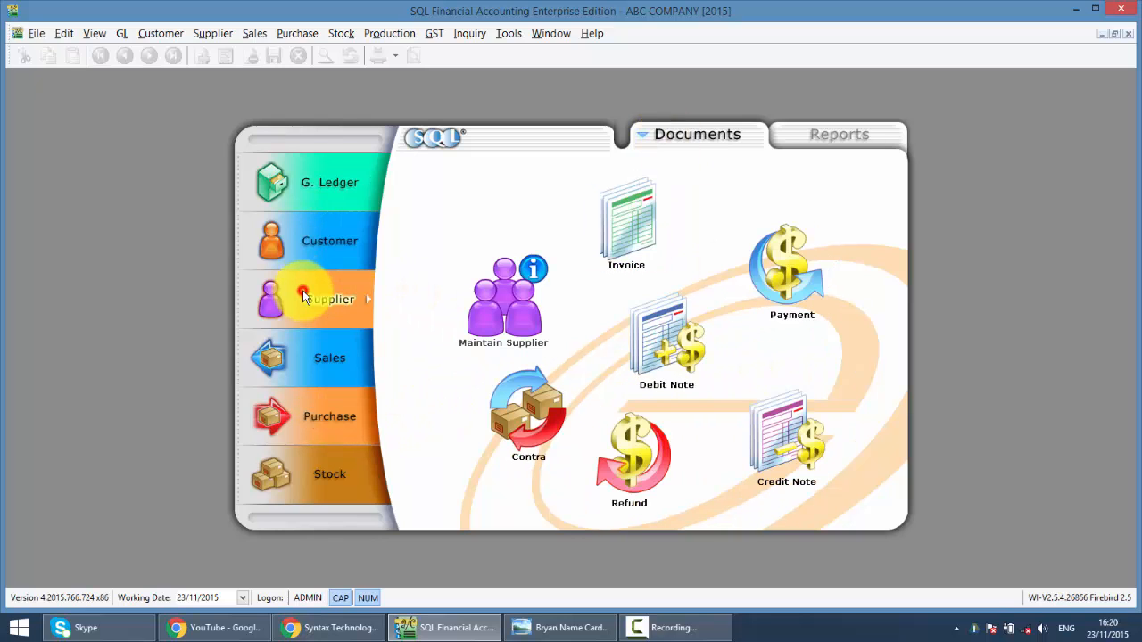
pyautogui.moveTo(535, 294)
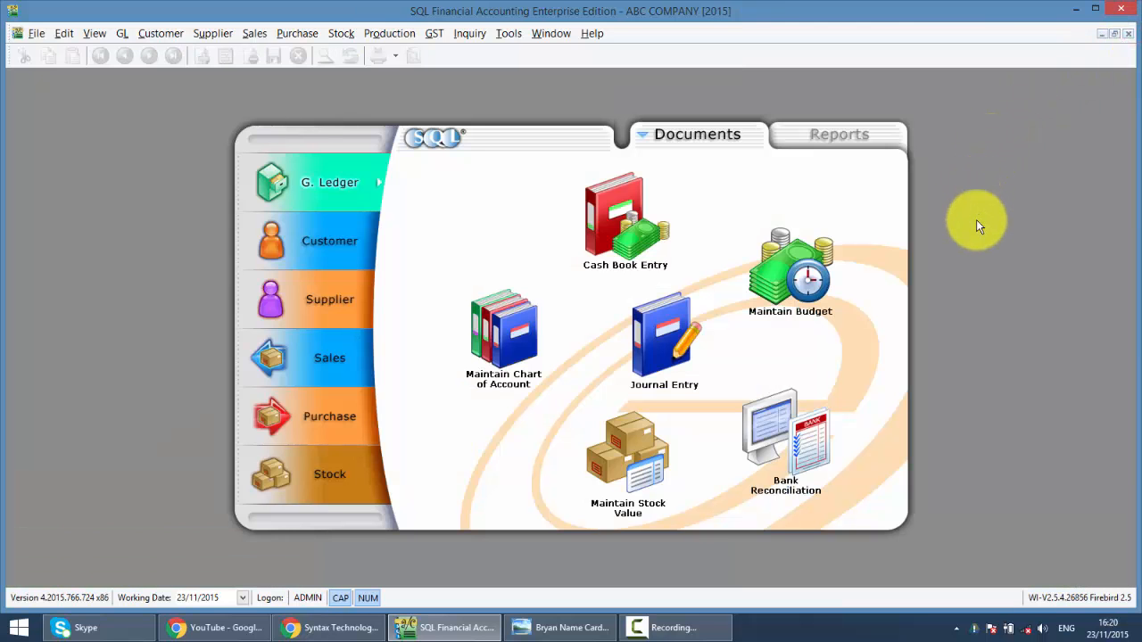
pyautogui.moveTo(978, 230)
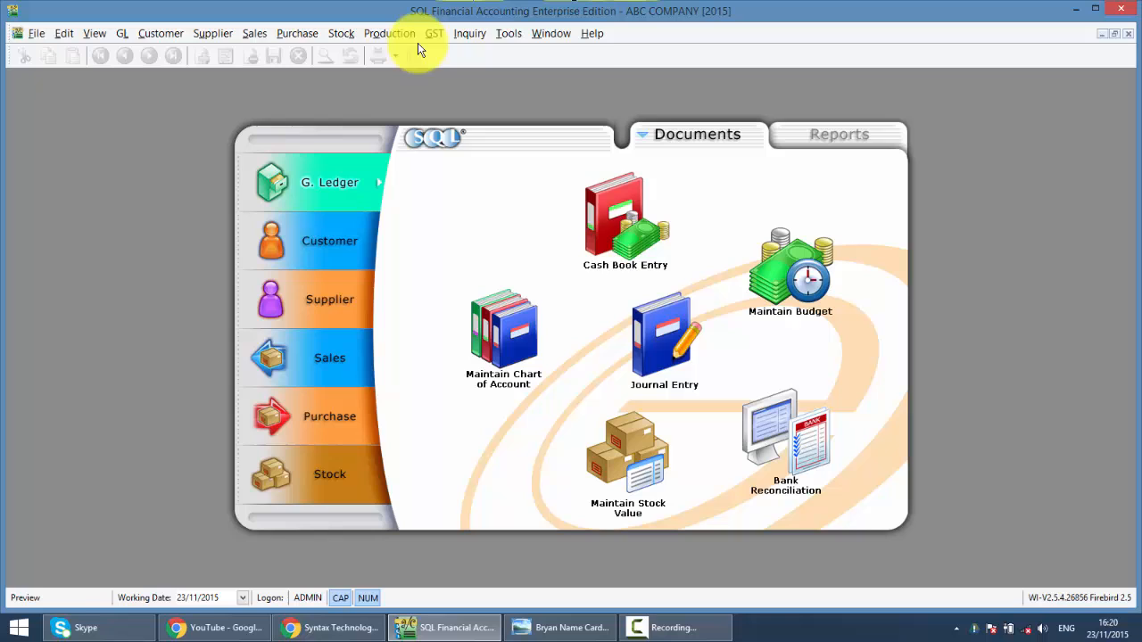
pyautogui.click(439, 32)
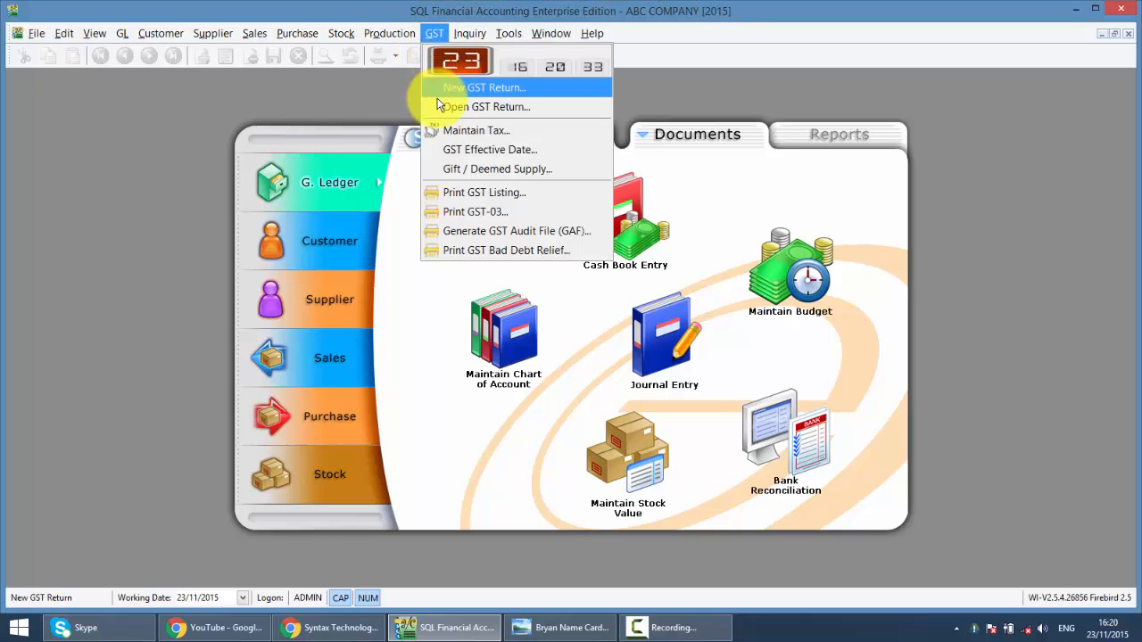
pyautogui.click(482, 107)
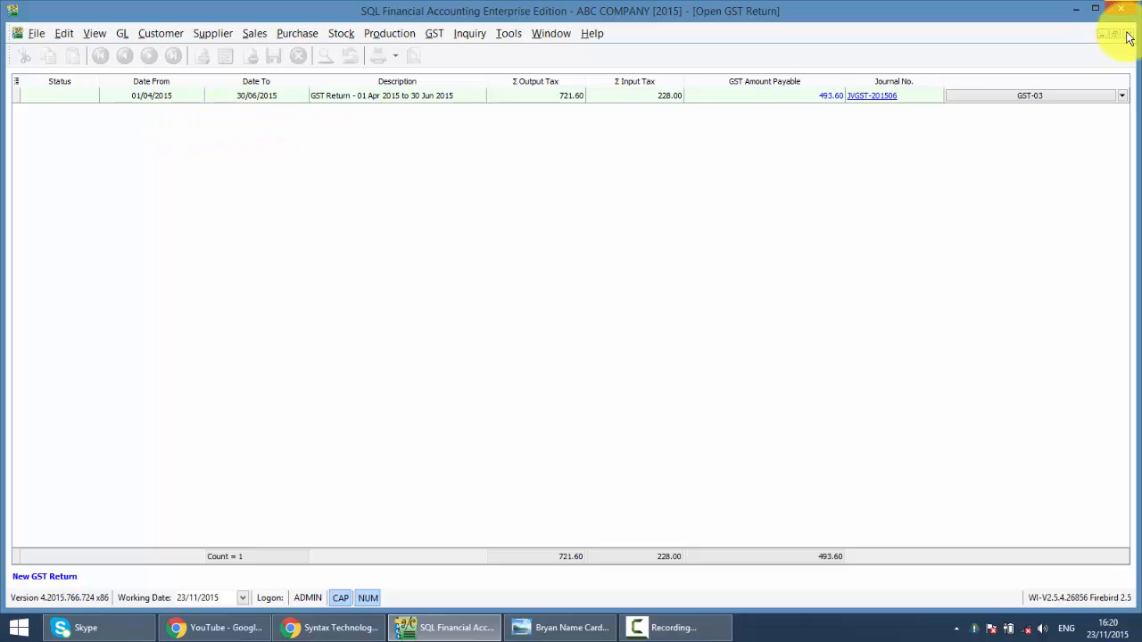
pyautogui.click(1108, 32)
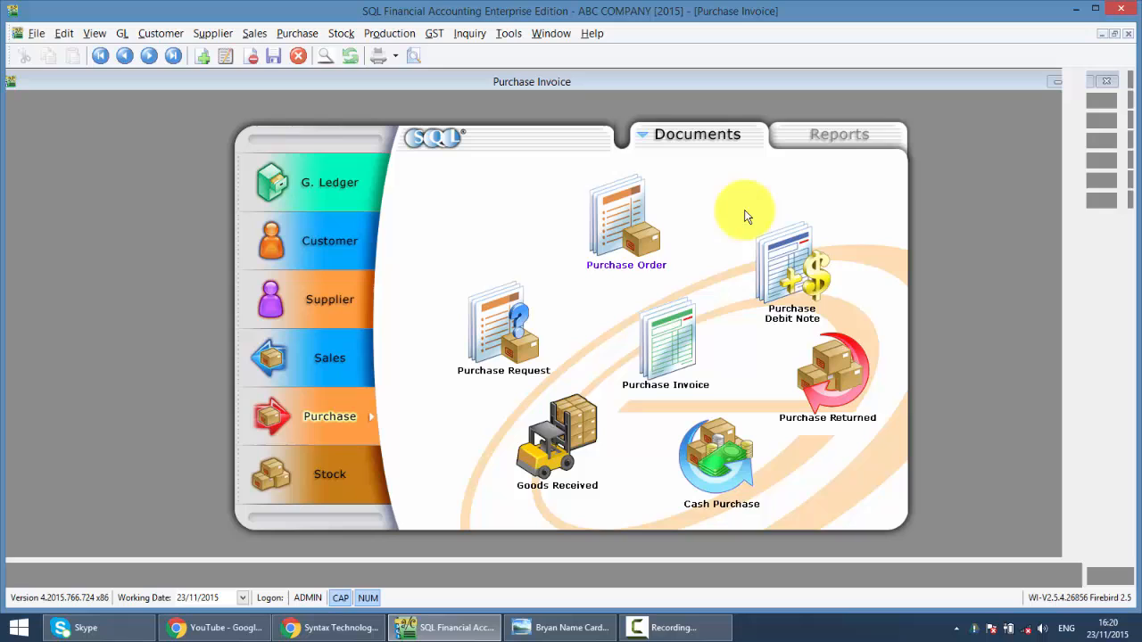
# Start a new purchase invoice with supplier 400-M0002 MAXIS COMMUNICATION BHD.
pyautogui.click(666, 342)
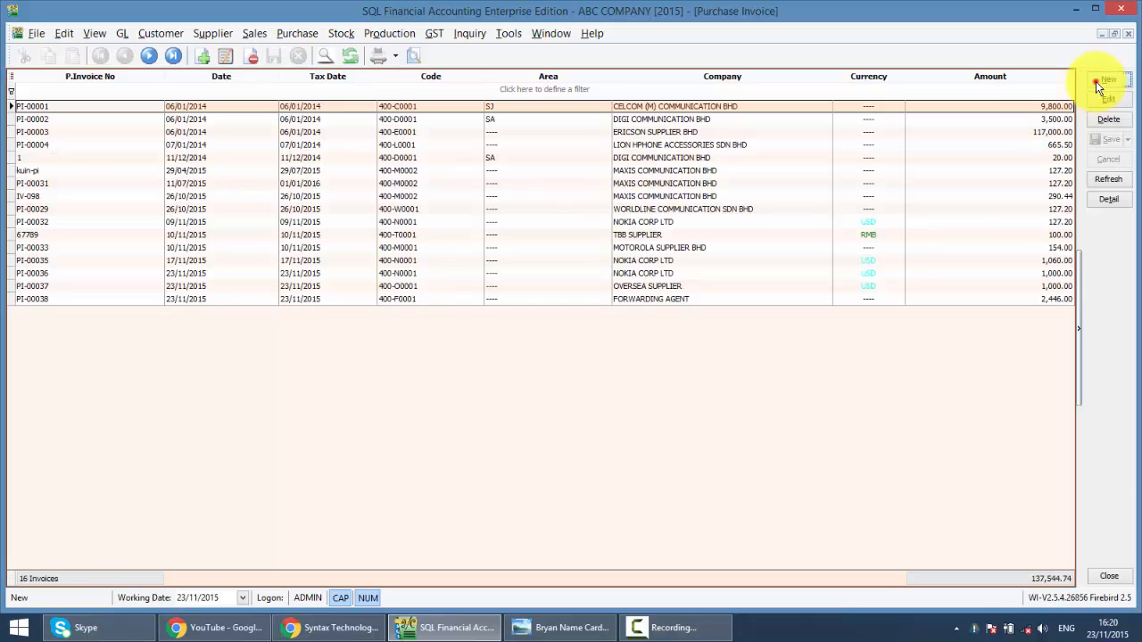
pyautogui.click(1108, 86)
pyautogui.write('ma')
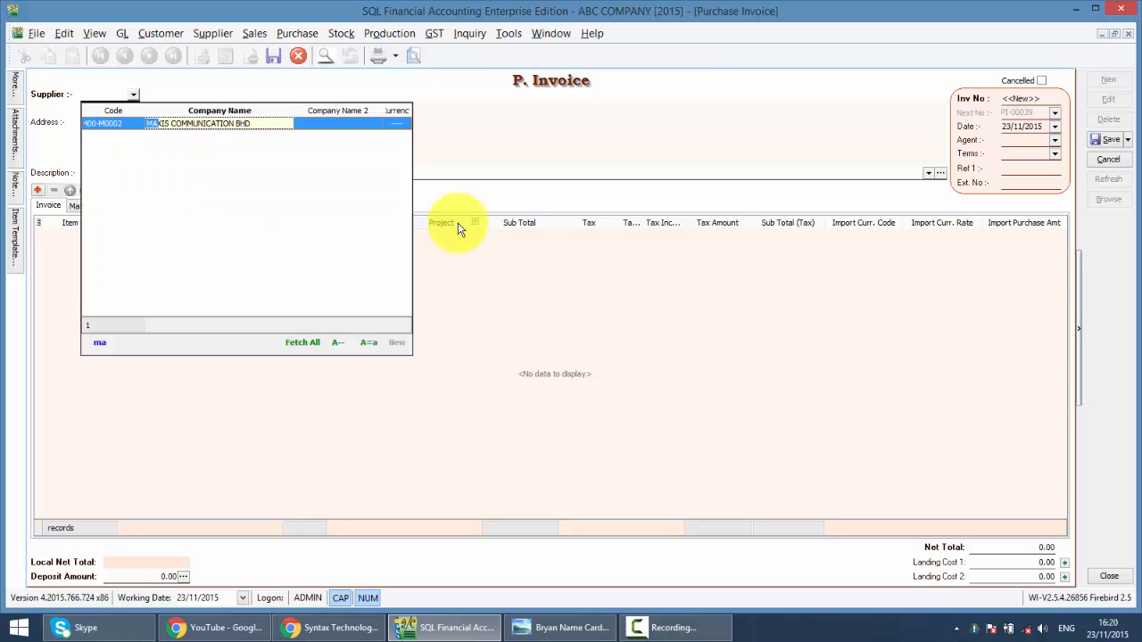
pyautogui.click(218, 123)
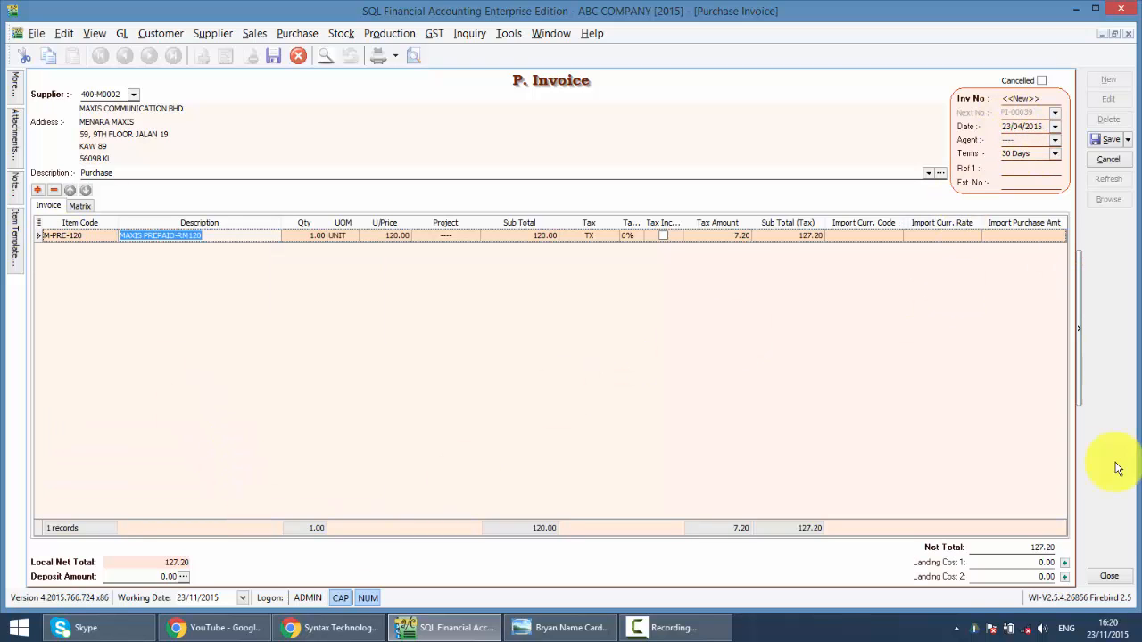
pyautogui.moveTo(1035, 589)
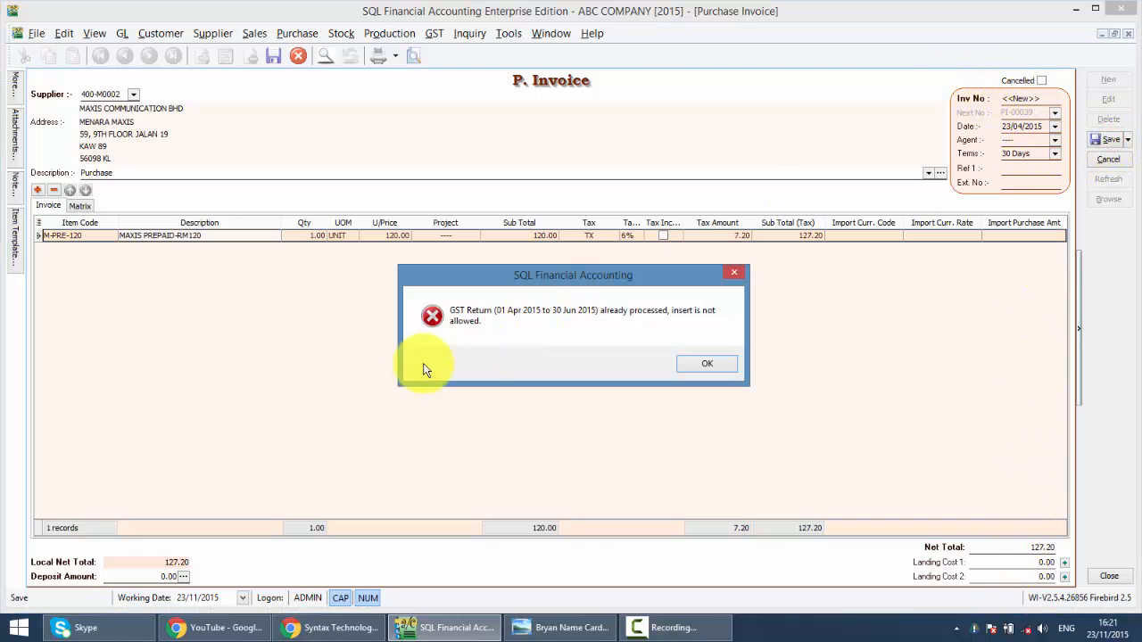
pyautogui.moveTo(598, 382)
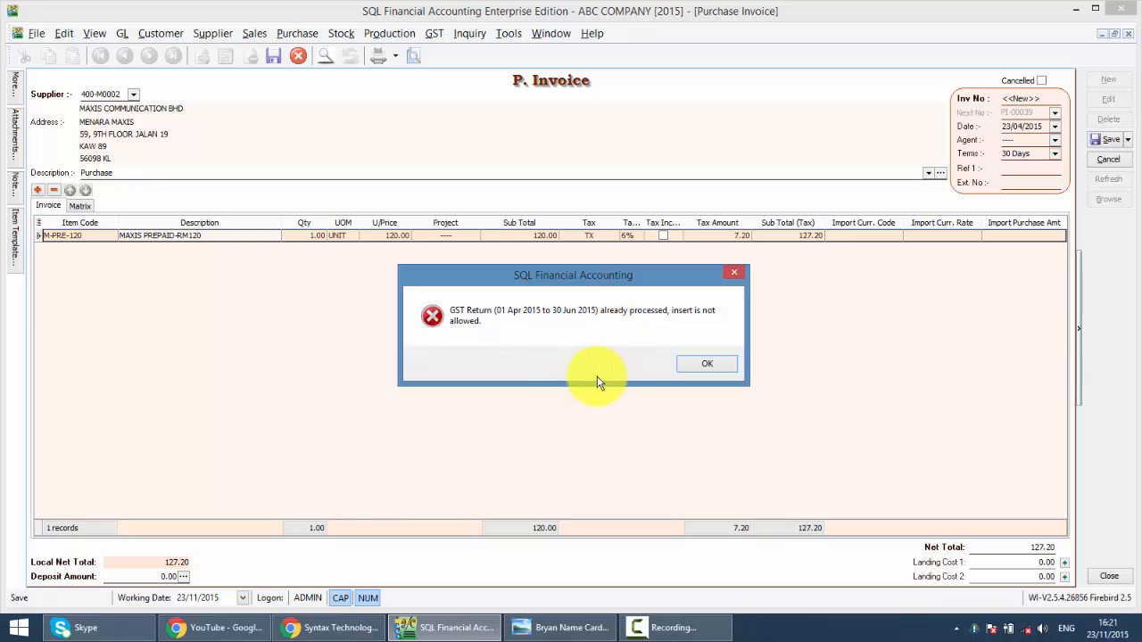
pyautogui.moveTo(515, 335)
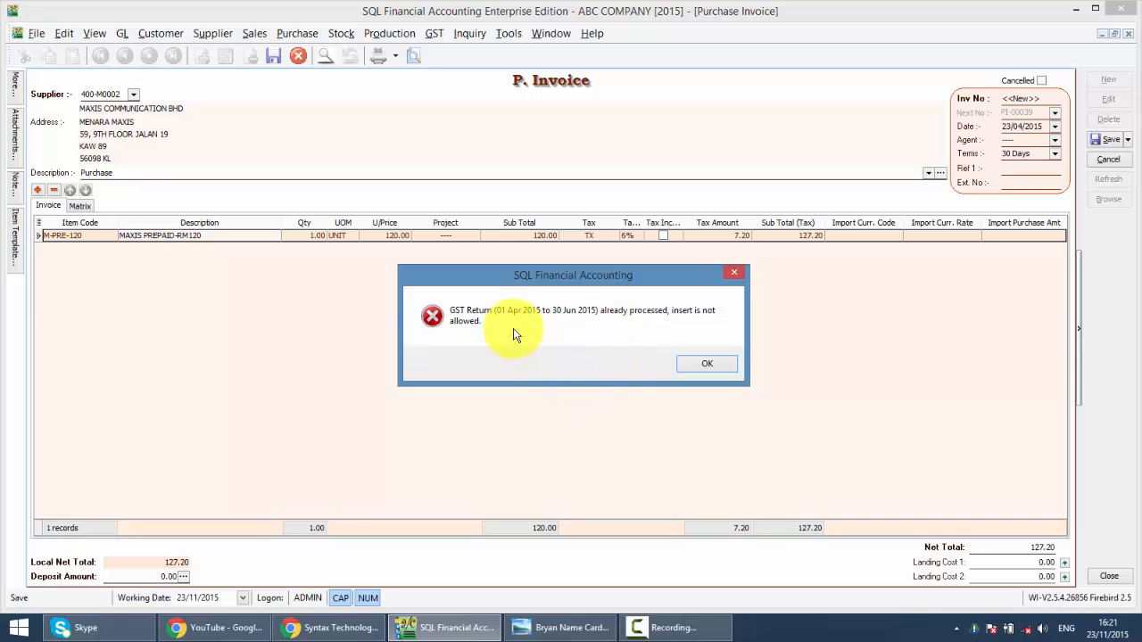
pyautogui.moveTo(599, 332)
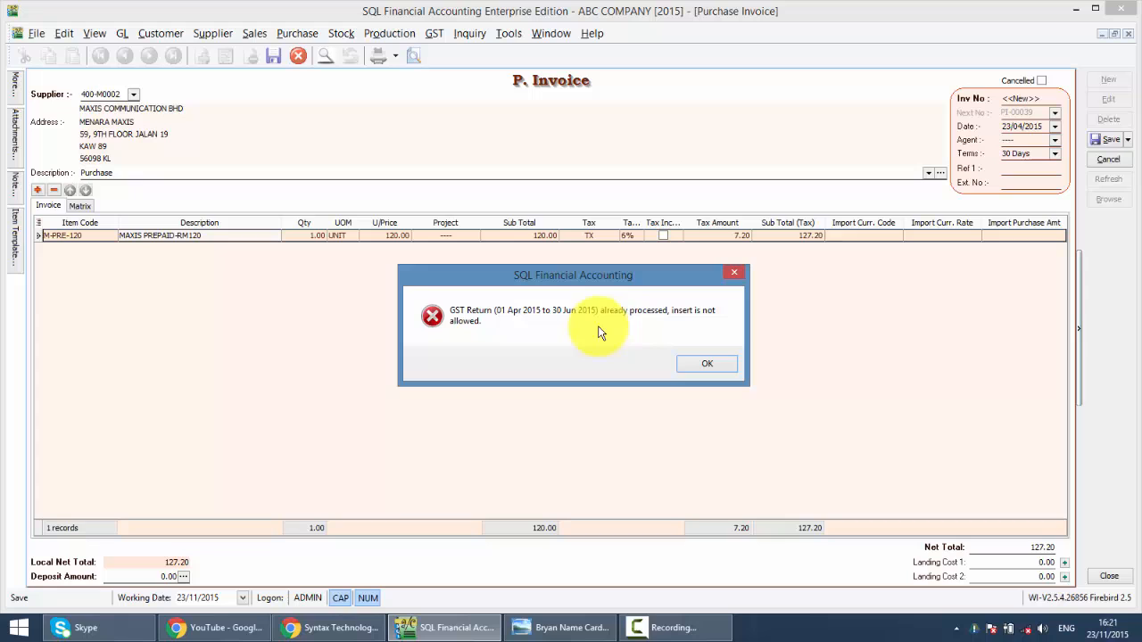
# Dismiss the error that the April–June 2015 GST return is already processed.
pyautogui.click(707, 364)
pyautogui.write('1')
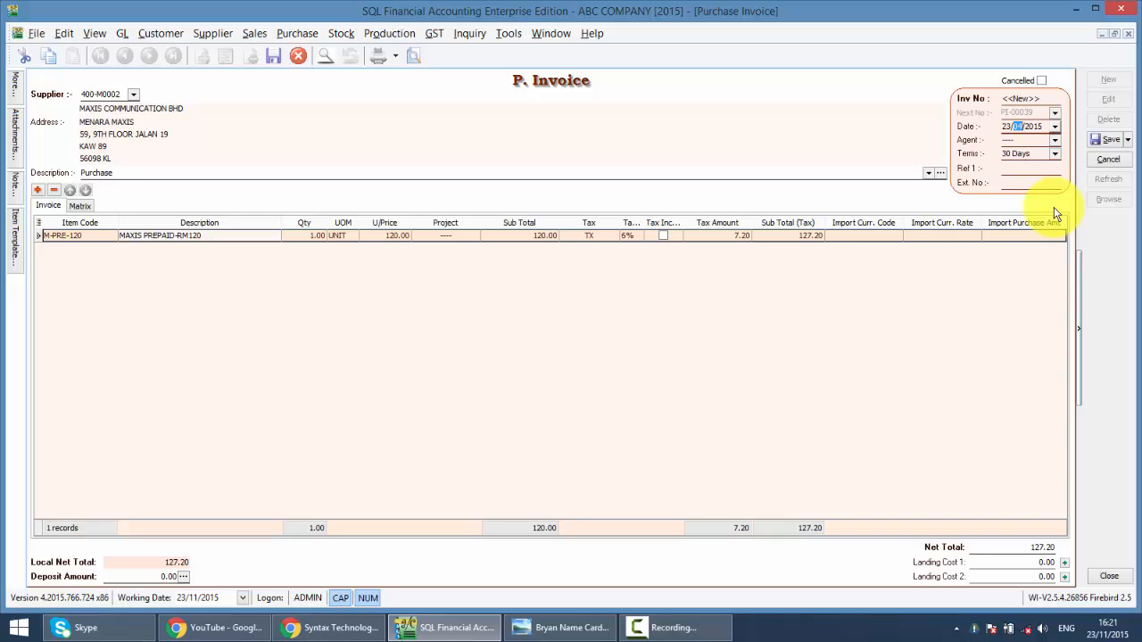
pyautogui.moveTo(871, 11)
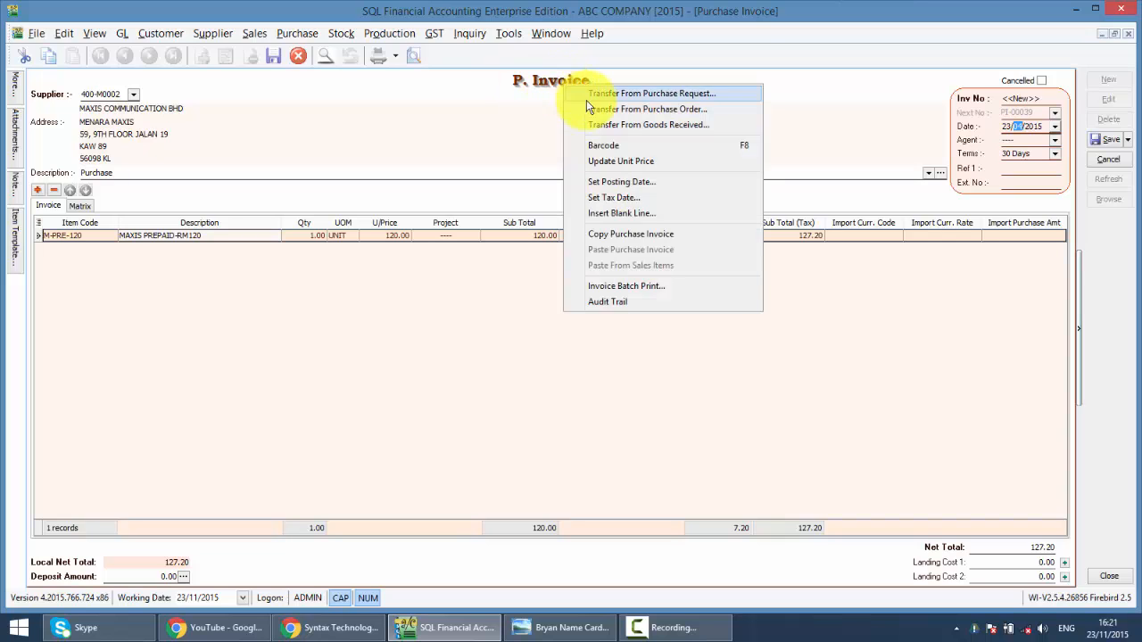
pyautogui.moveTo(628, 200)
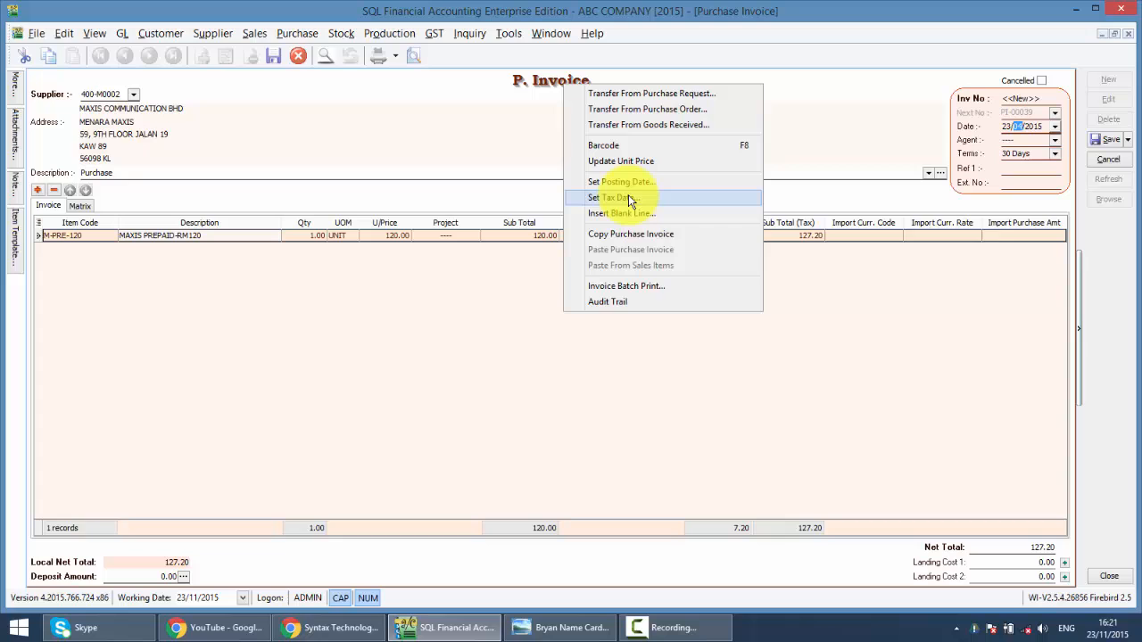
# Set the invoice tax date to 23/11/2015 and save it as PI-00039.
pyautogui.click(610, 196)
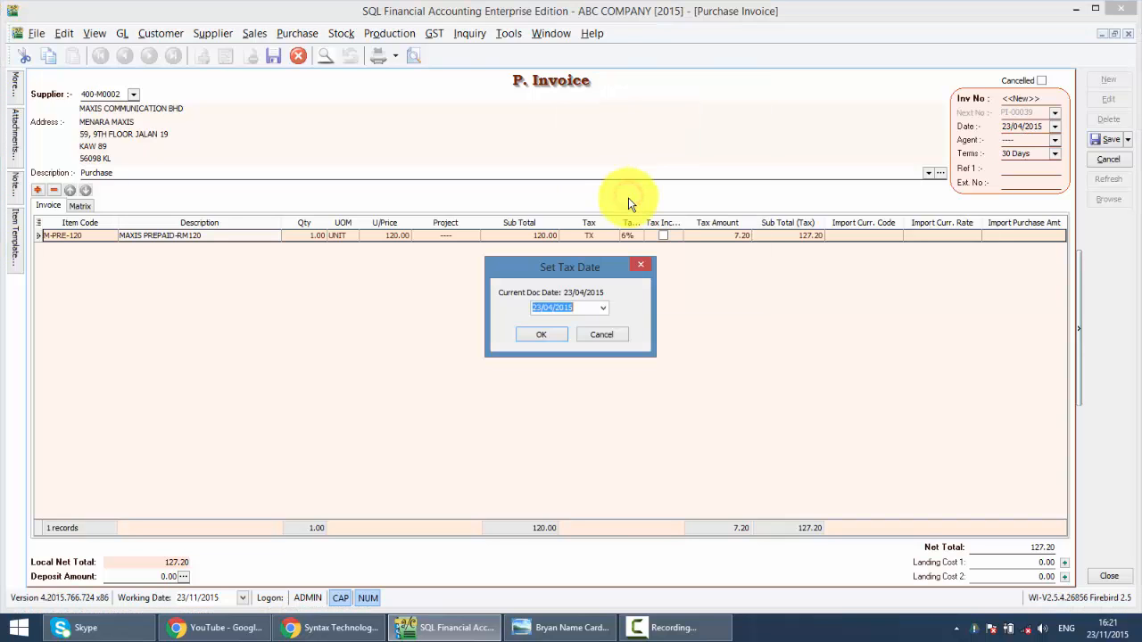
pyautogui.moveTo(571, 268); pyautogui.dragTo(800, 111)
pyautogui.write('11')
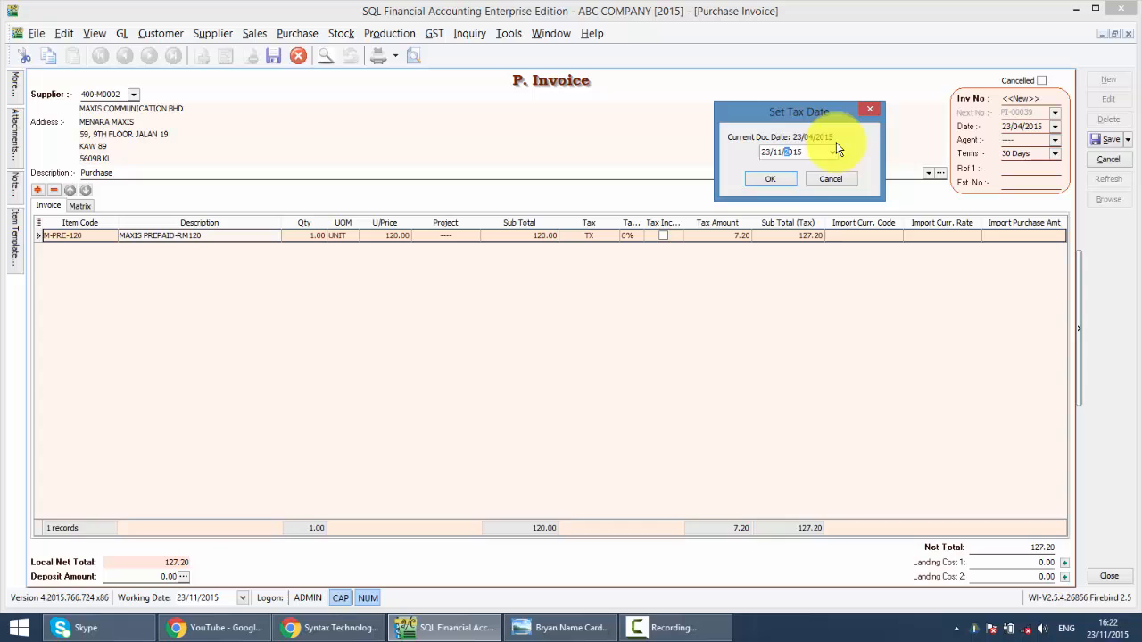
pyautogui.click(771, 178)
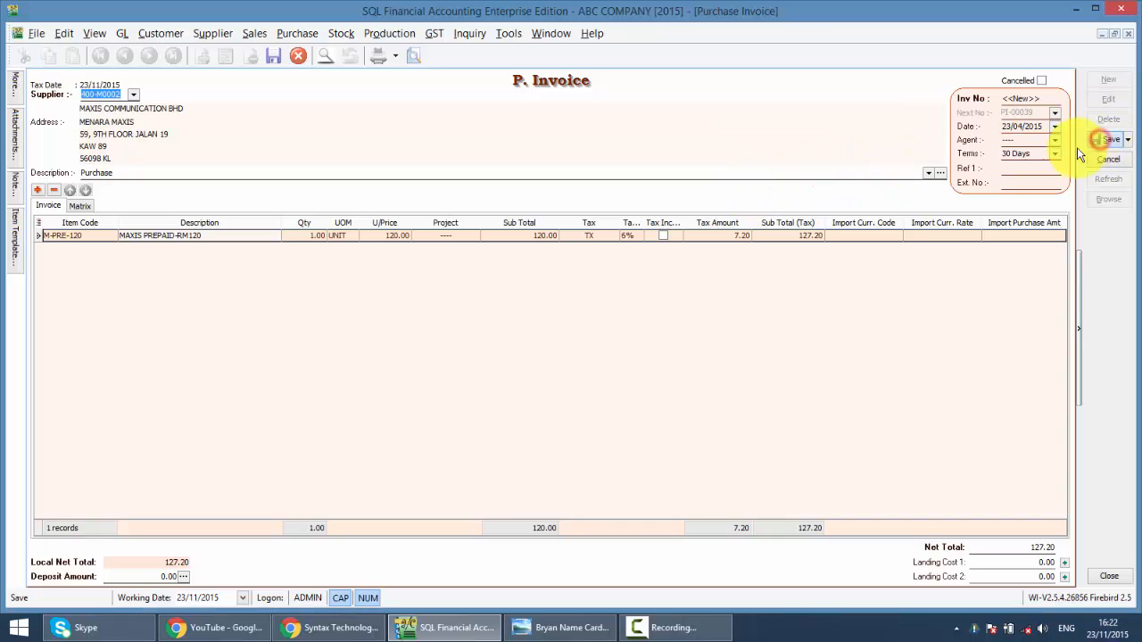
pyautogui.click(1108, 139)
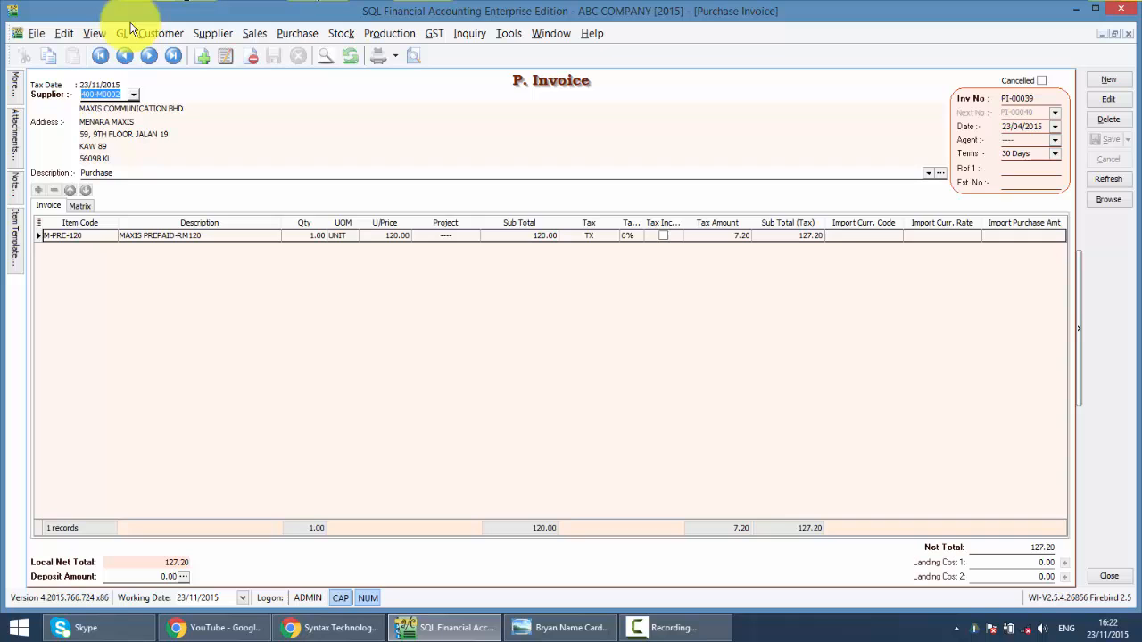
pyautogui.click(121, 33)
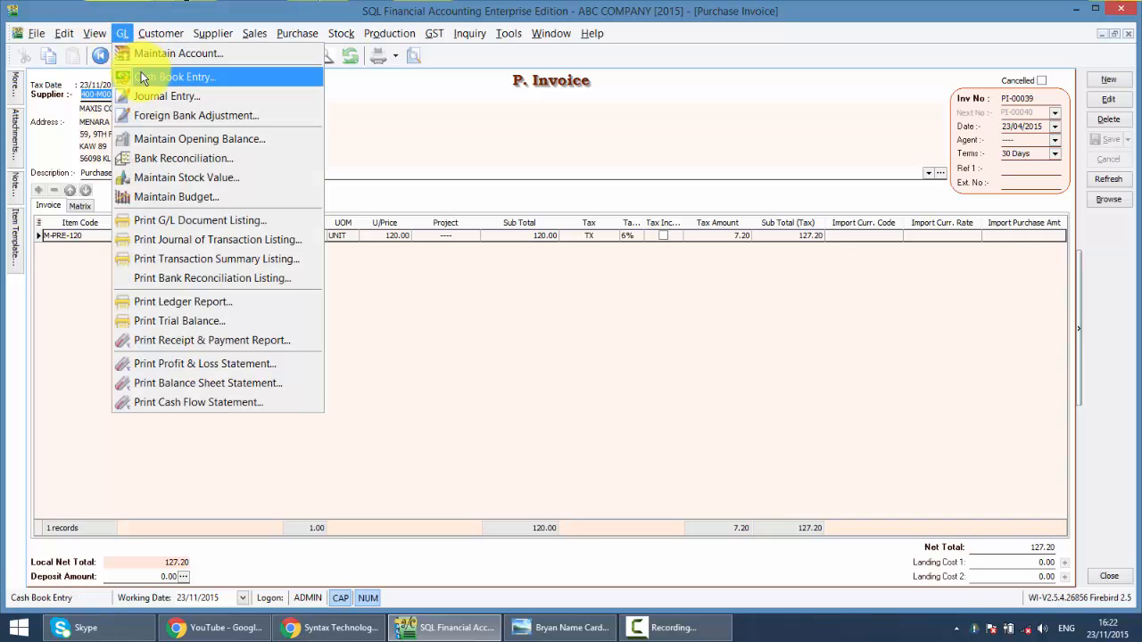
pyautogui.click(178, 77)
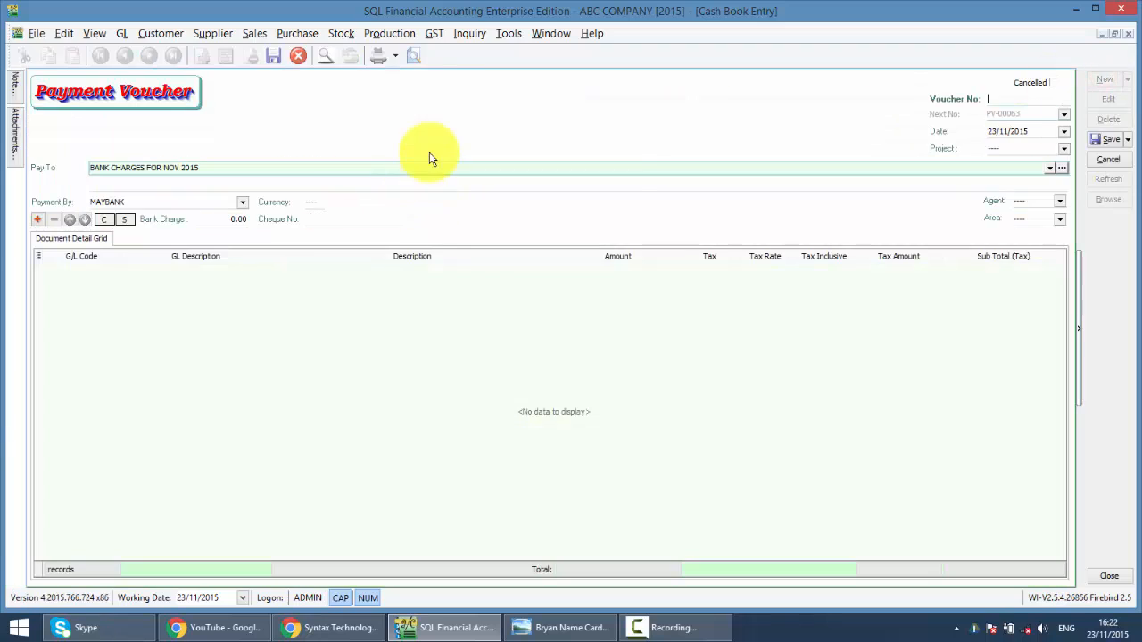
pyautogui.rightClick(428, 157)
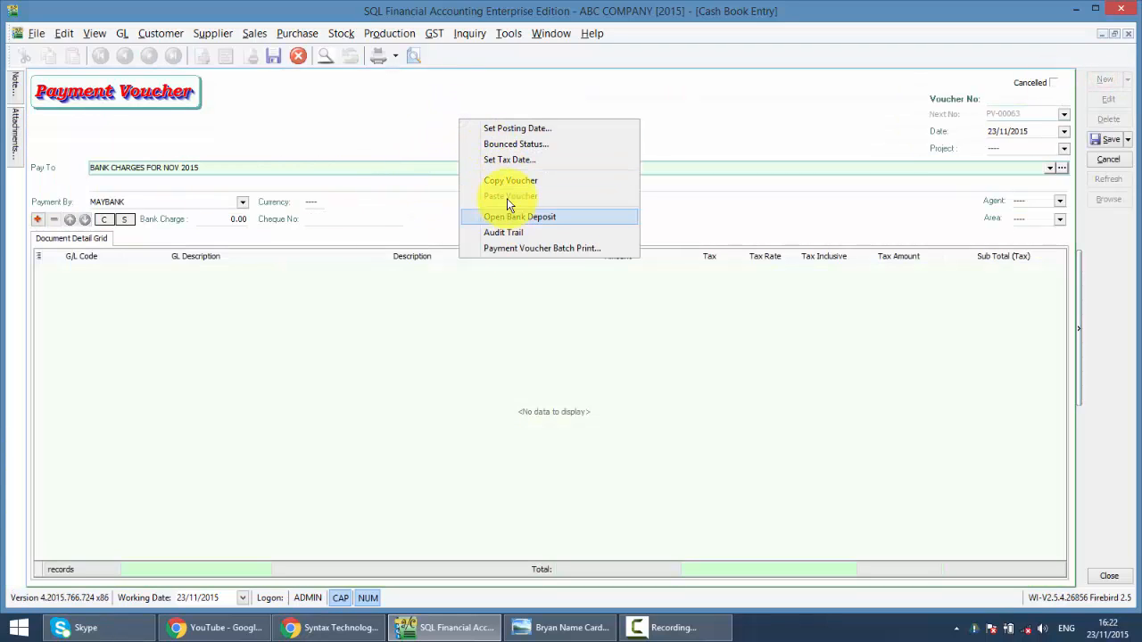
pyautogui.click(509, 160)
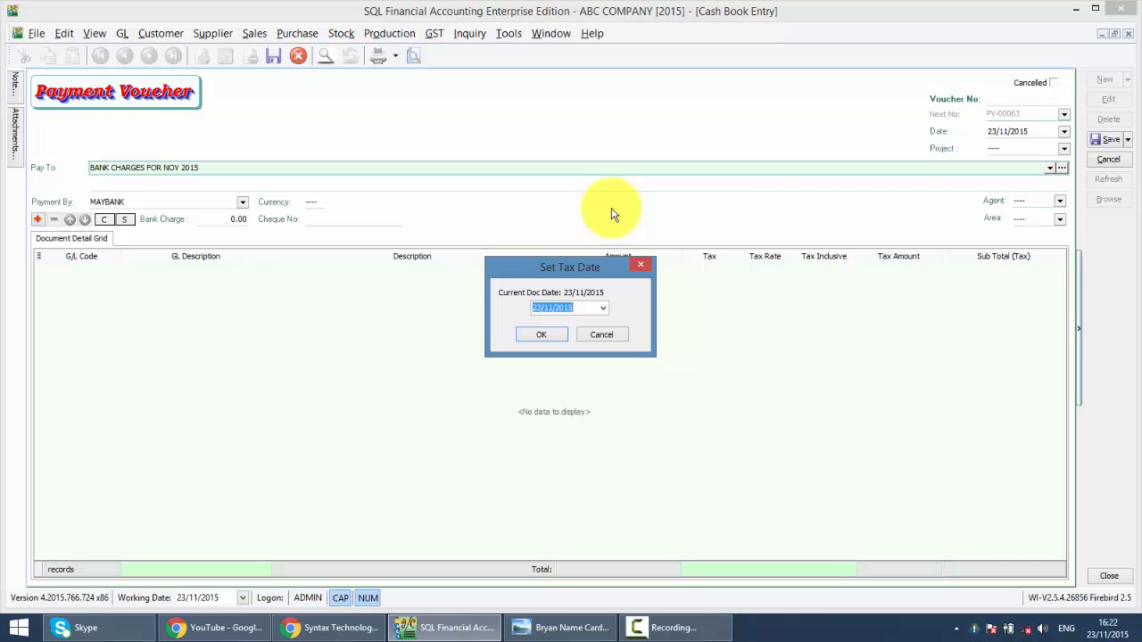
pyautogui.click(541, 334)
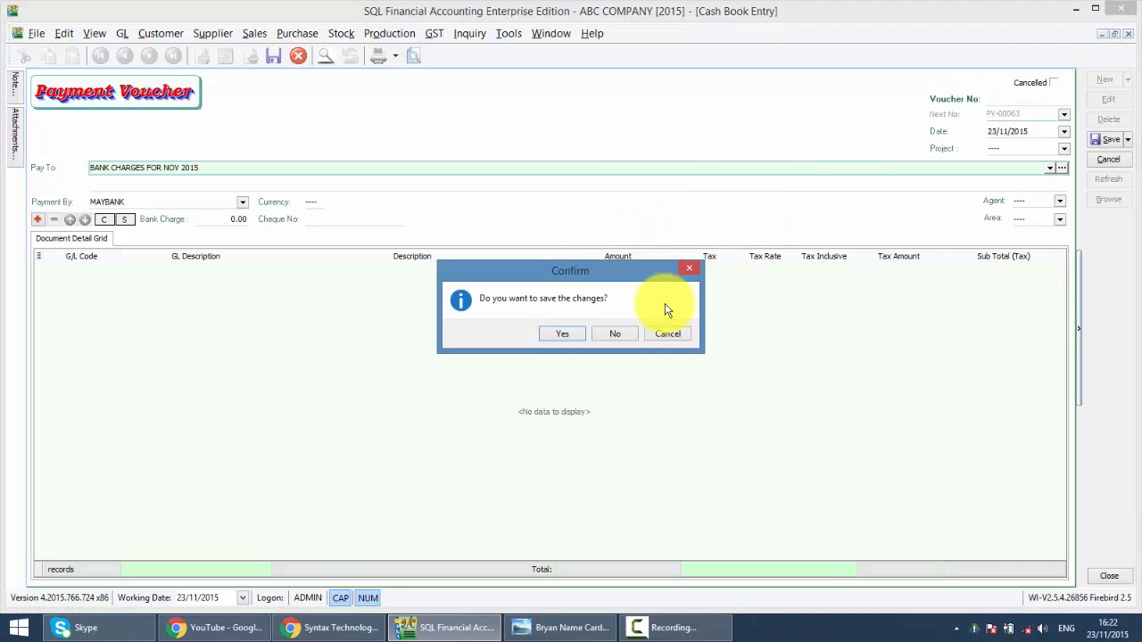
pyautogui.click(613, 334)
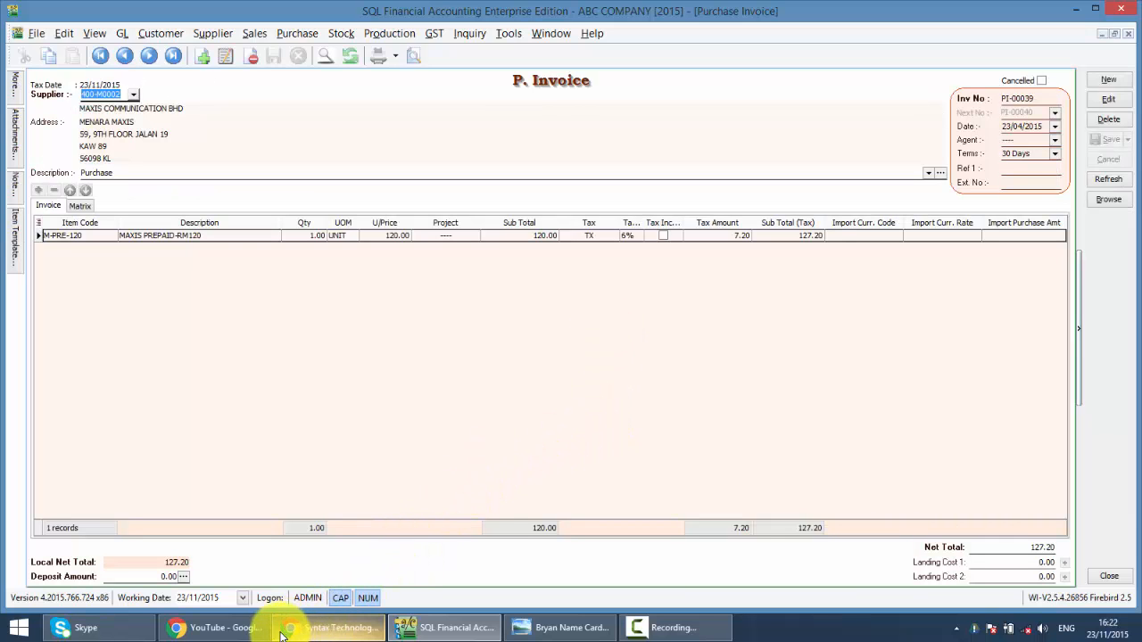
# Switch to the Syntax Technologies Facebook page in Chrome.
pyautogui.click(339, 628)
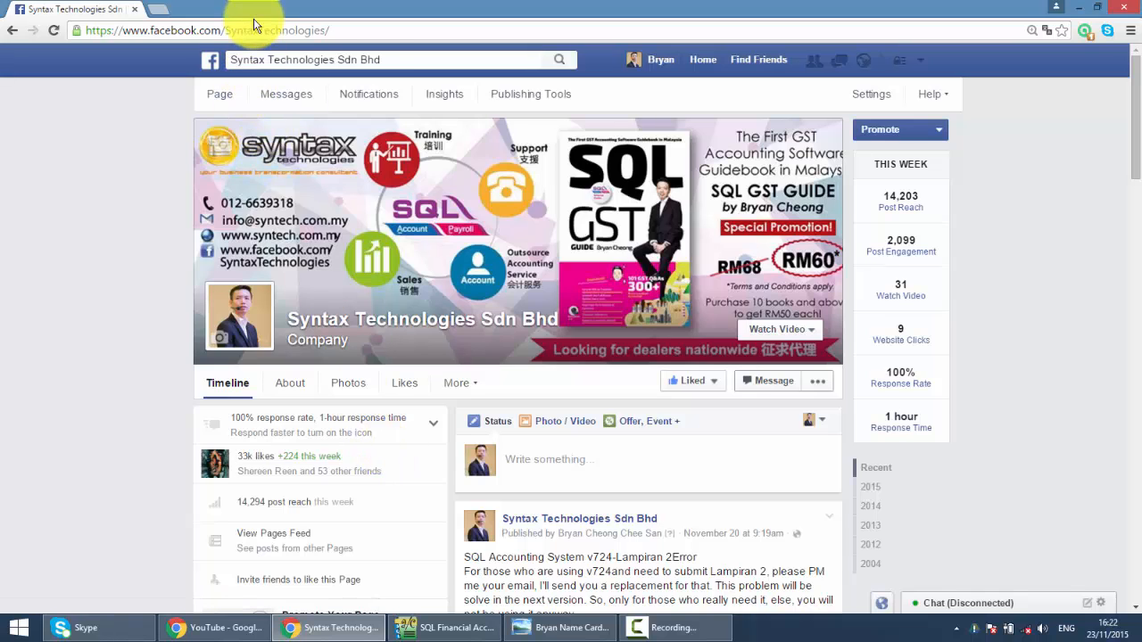
pyautogui.moveTo(3, 401)
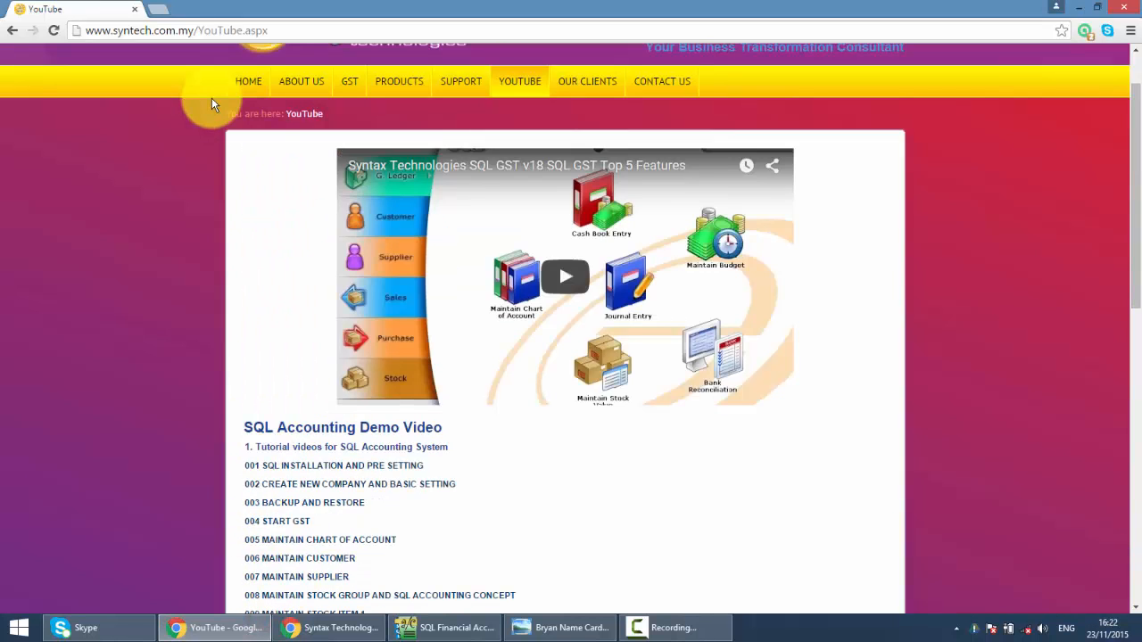
pyautogui.moveTo(170, 50)
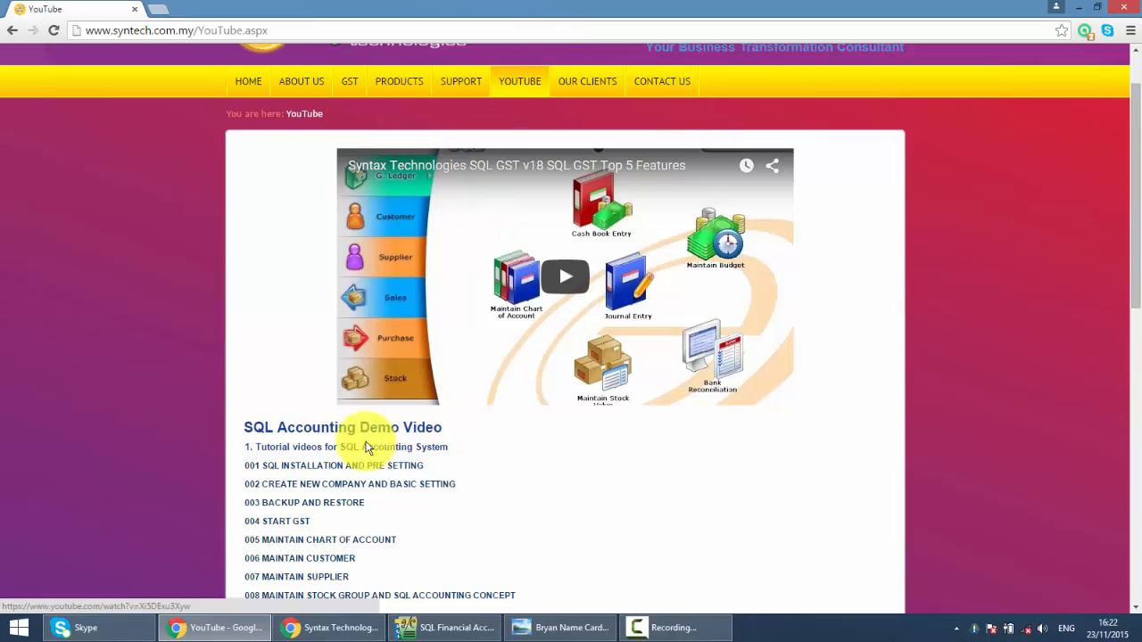
# Scroll the SQL Accounting demo video list, then show the company business card image.
pyautogui.scroll(-3)
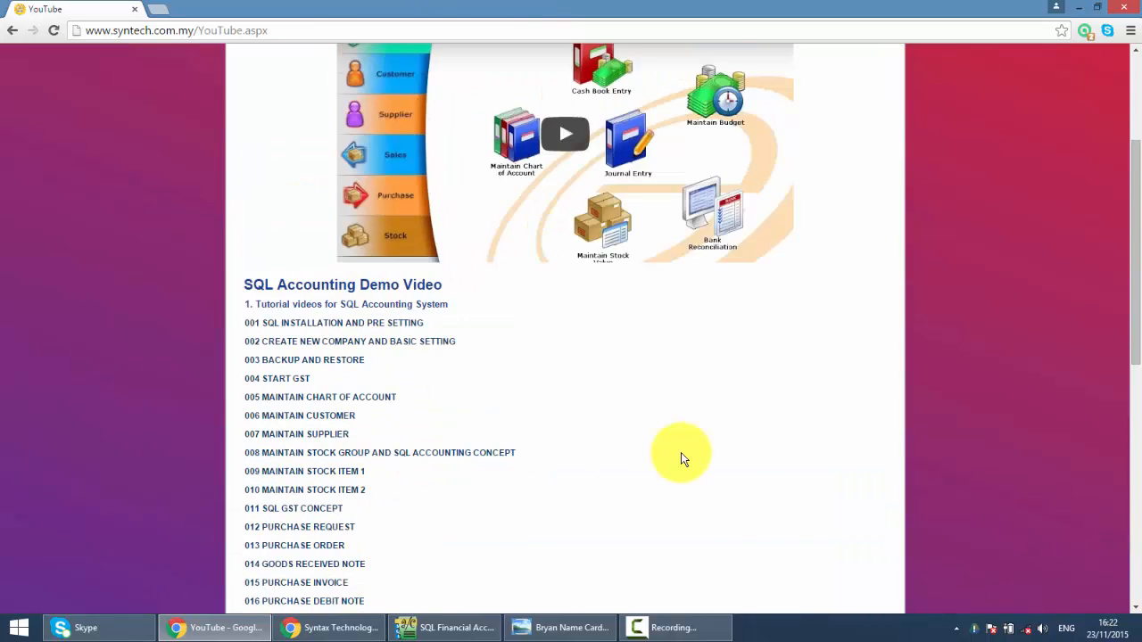
pyautogui.click(560, 628)
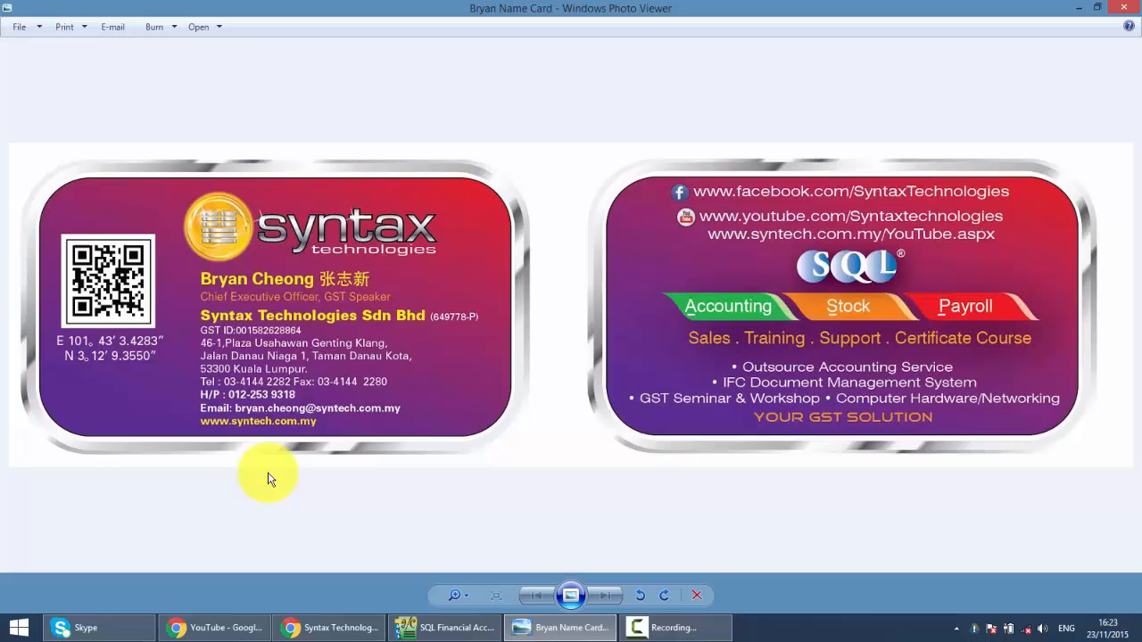